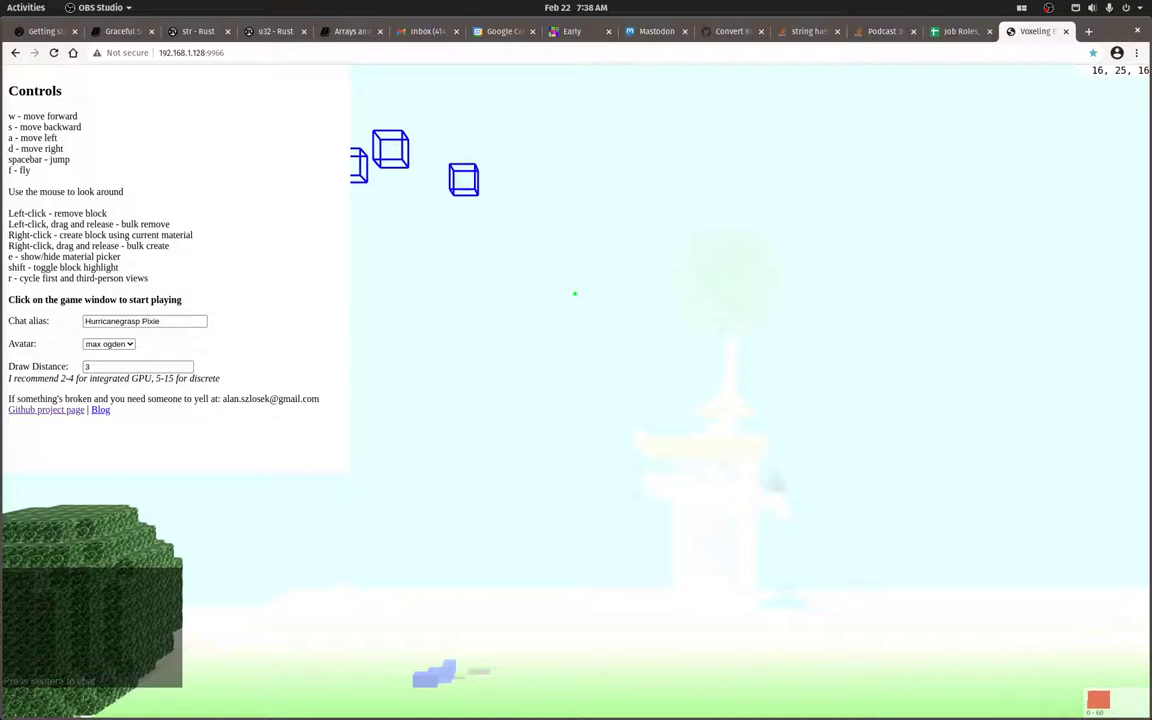
pyautogui.moveTo(237, 315)
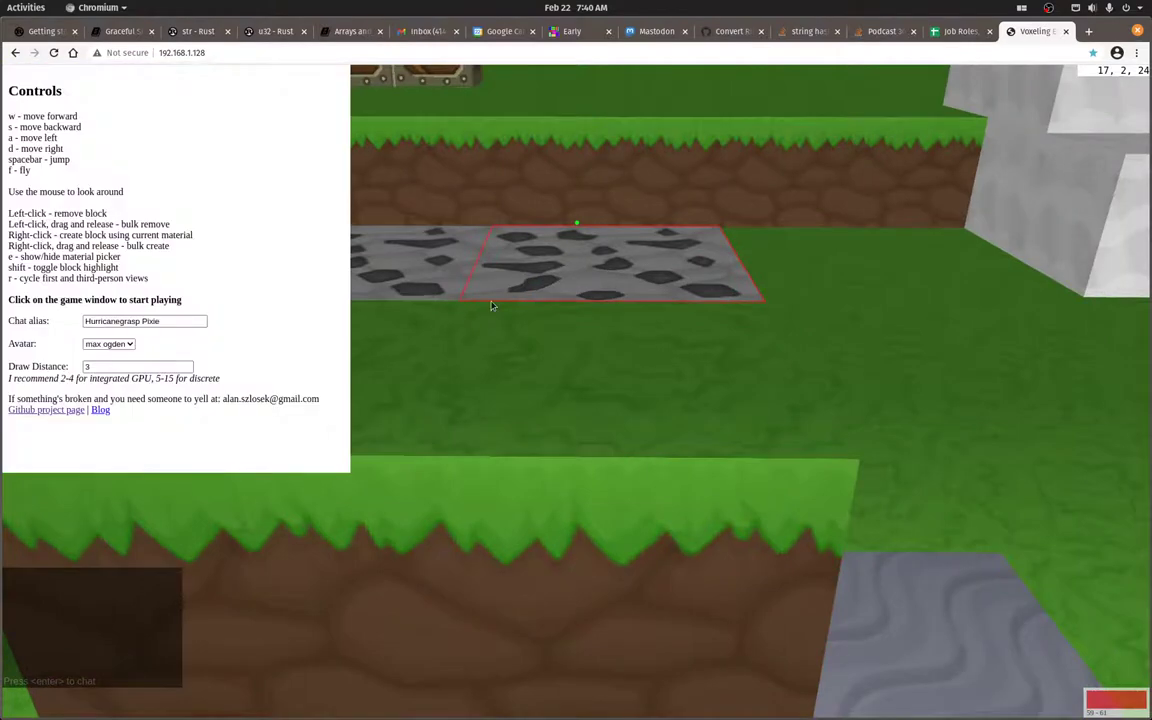
pyautogui.moveTo(480, 264)
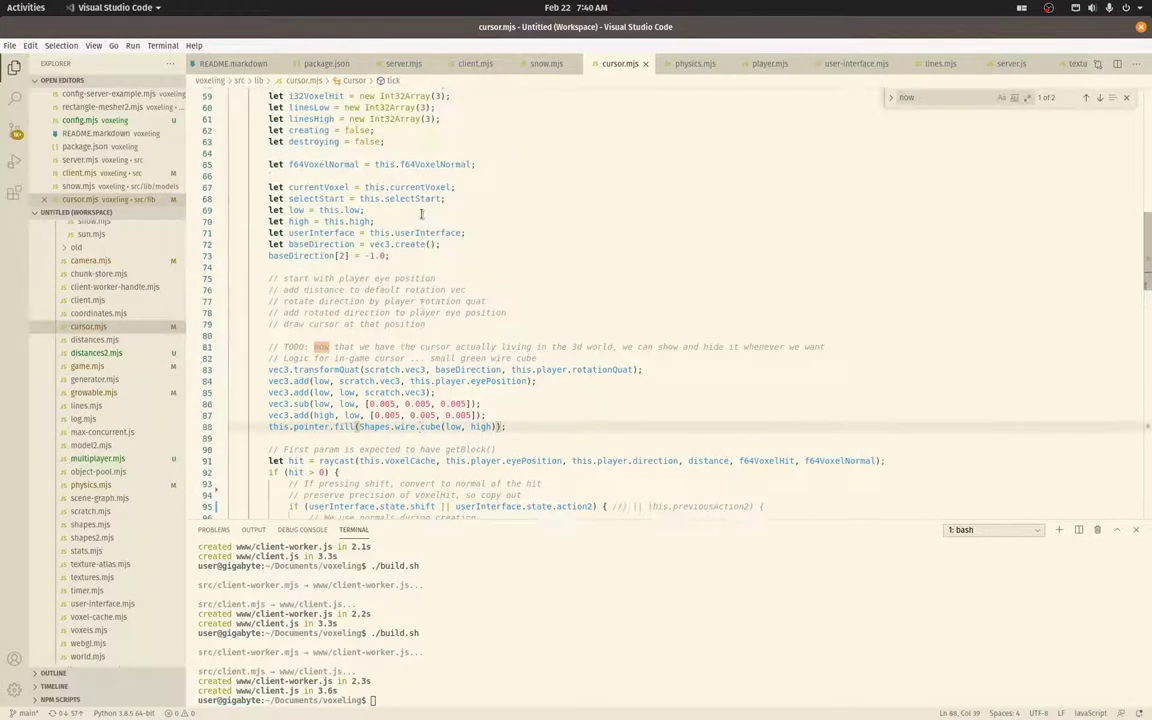
# Scroll cursor.mjs to the tick() raycast block and highlight every use of f64VoxelHit
pyautogui.scroll(3)
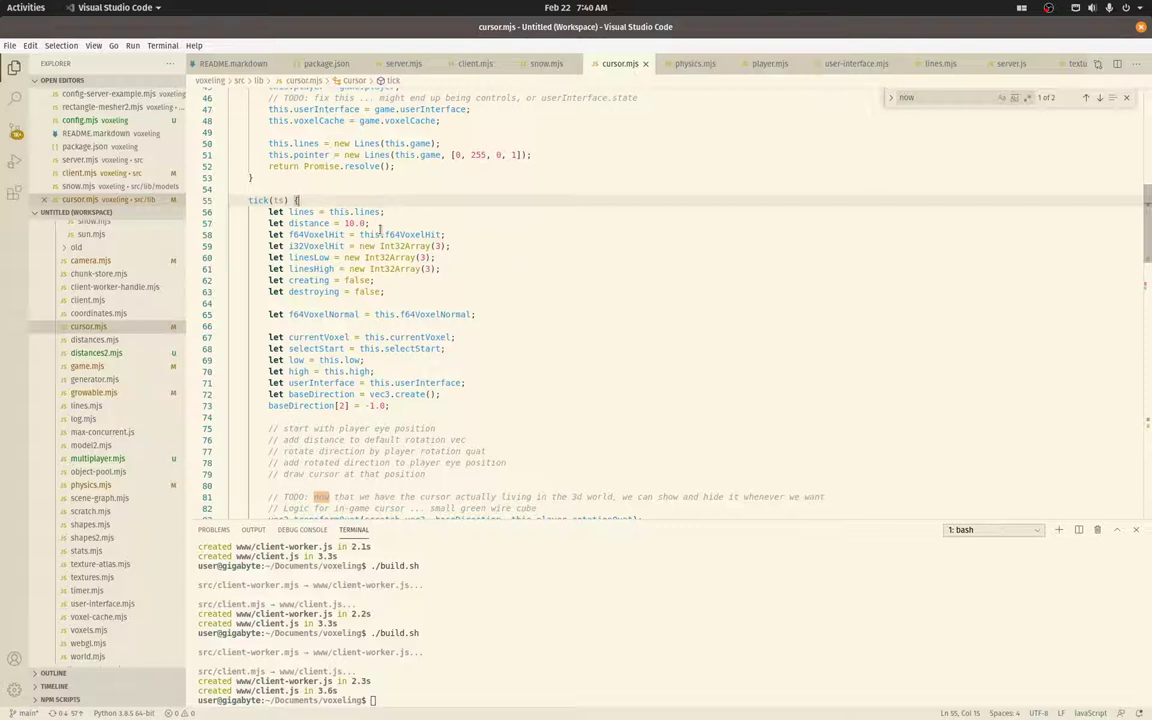
pyautogui.scroll(-3)
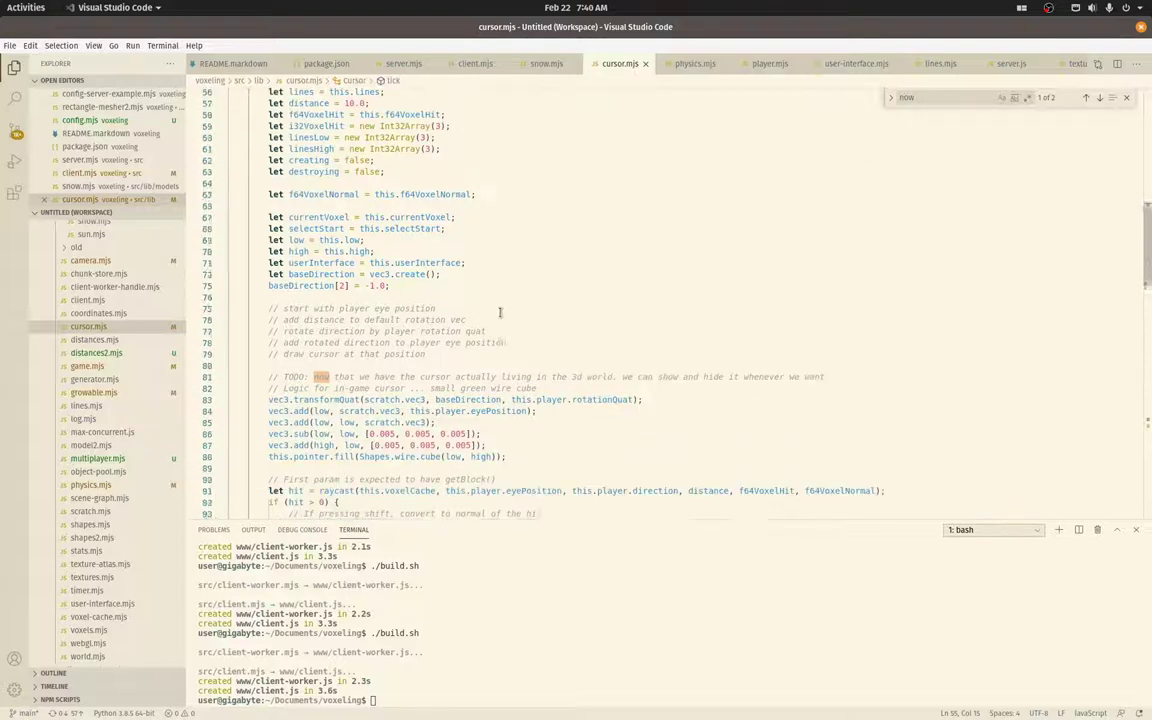
pyautogui.scroll(-3)
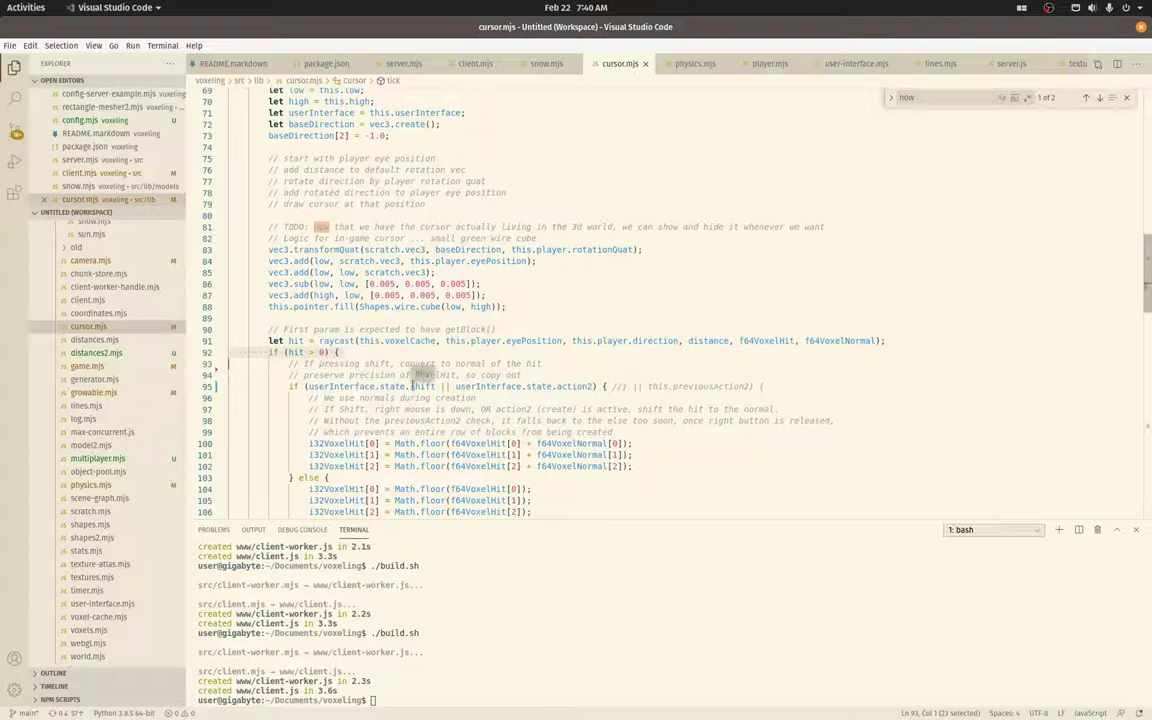
pyautogui.scroll(-3)
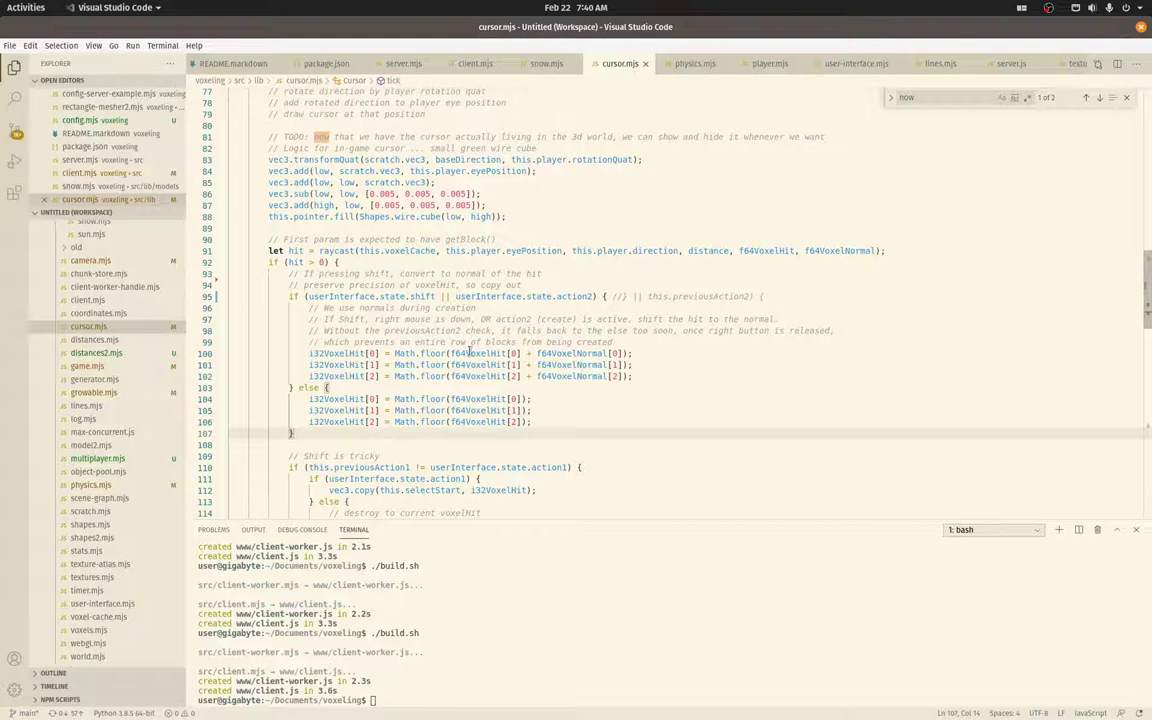
pyautogui.doubleClick(764, 251)
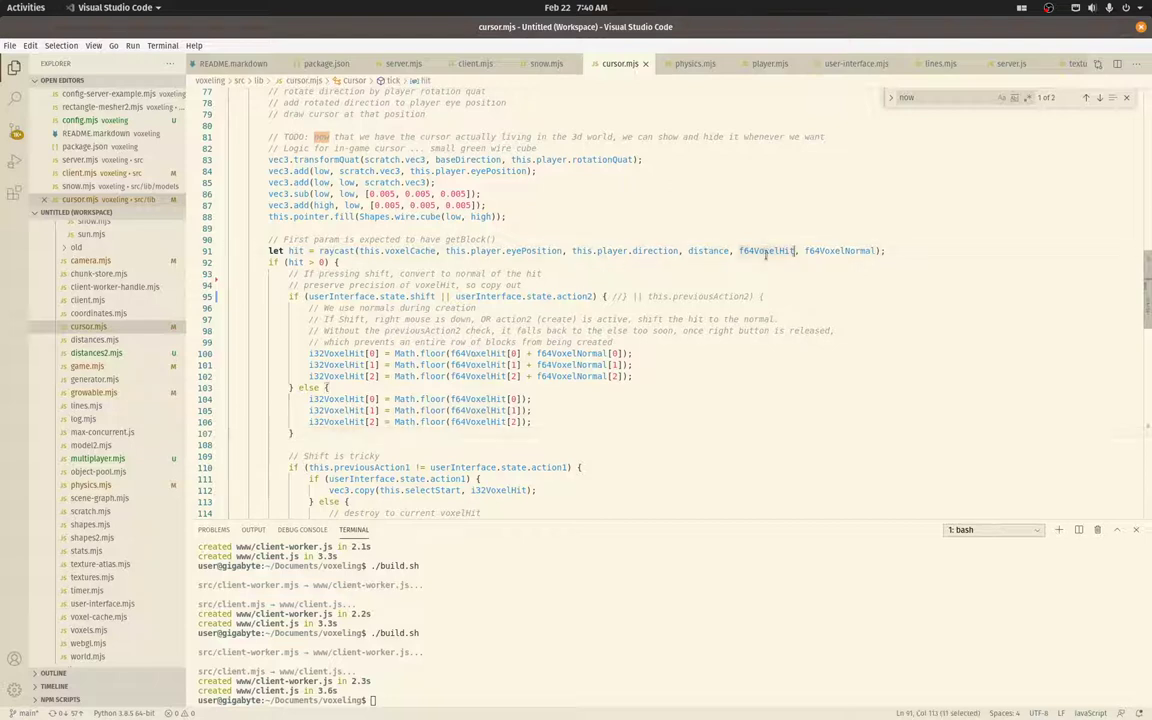
pyautogui.doubleClick(766, 250)
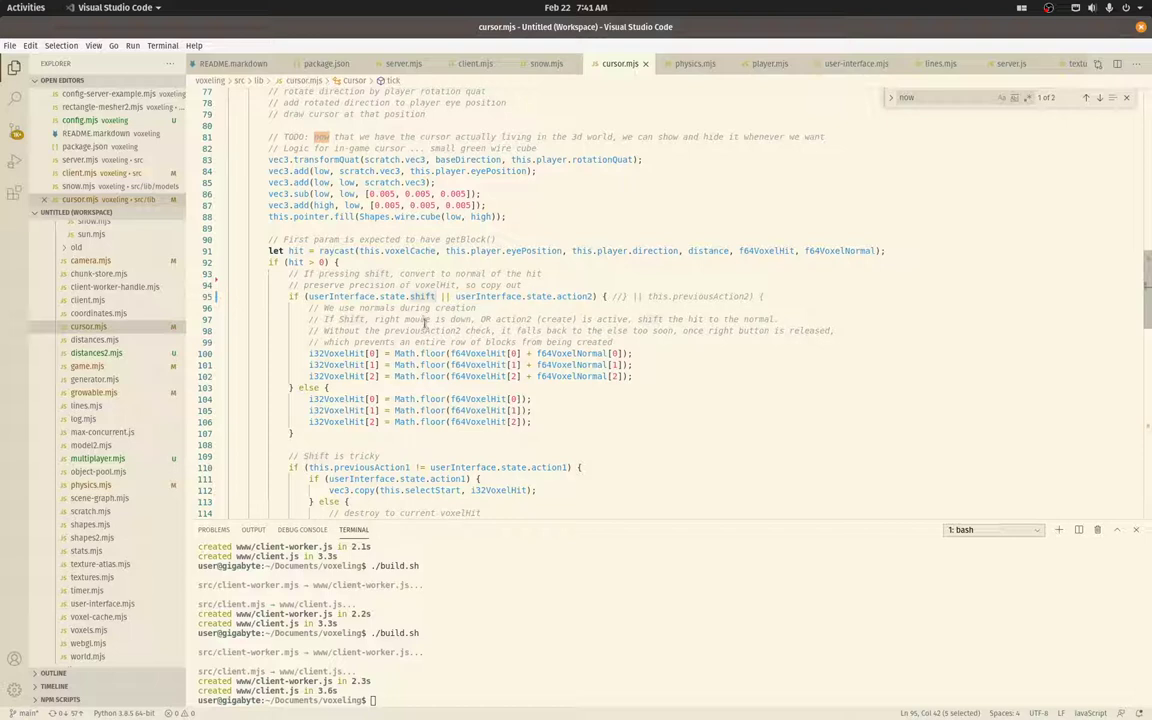
pyautogui.moveTo(512, 308)
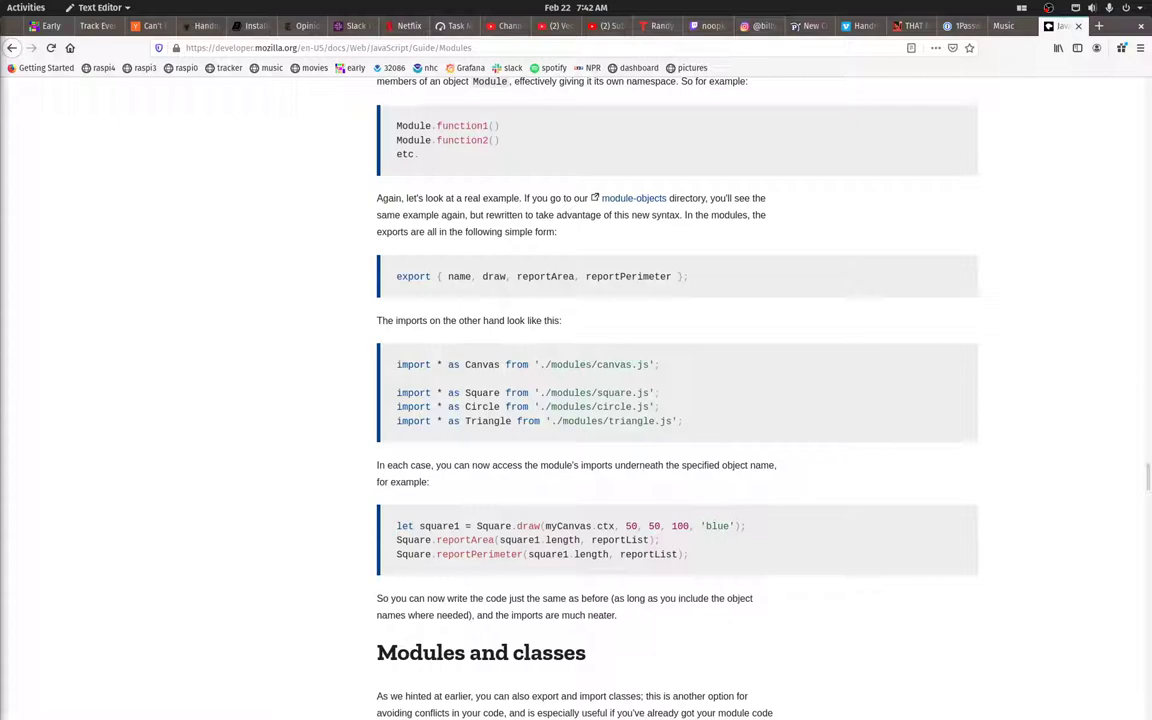
# Alt+Tab back to cursor.mjs's shift/action2 hit-check code
pyautogui.press('alt+Tab')
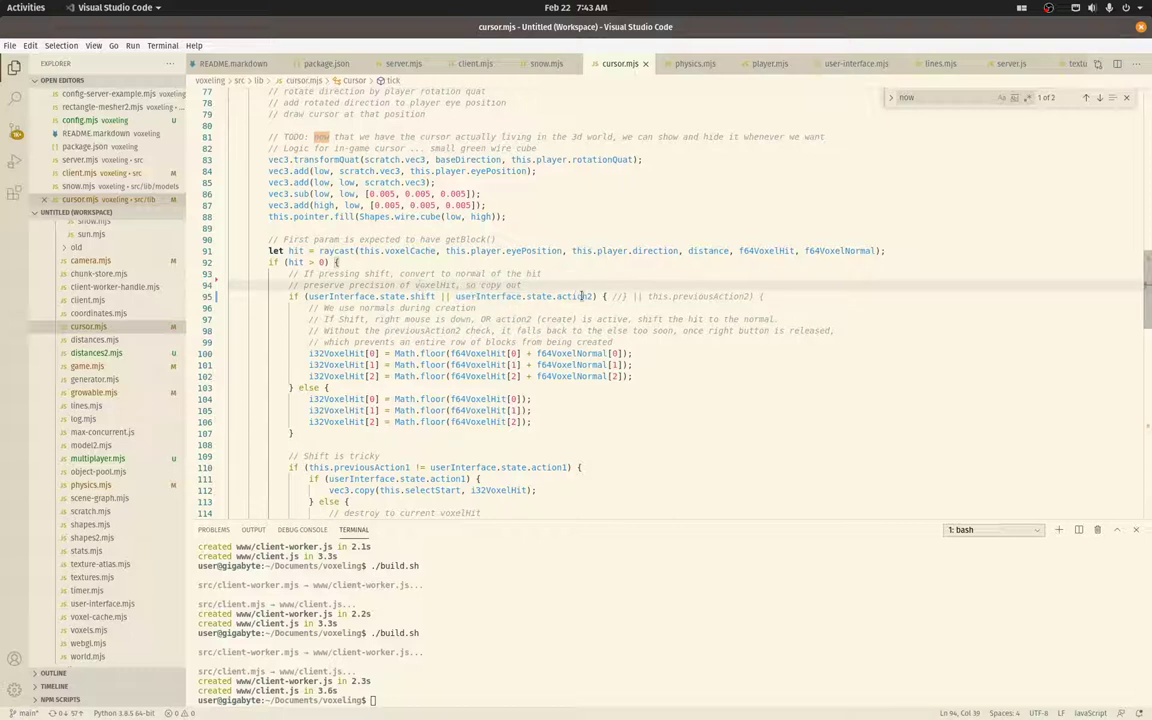
pyautogui.moveTo(541, 284)
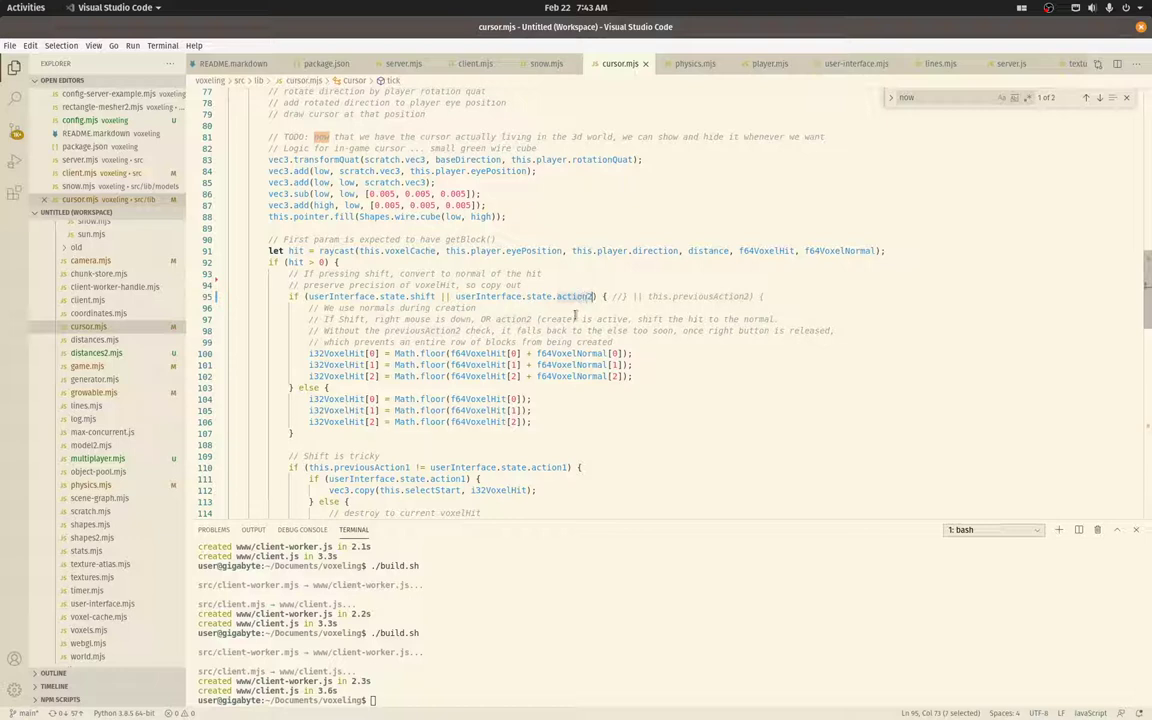
pyautogui.moveTo(575, 296)
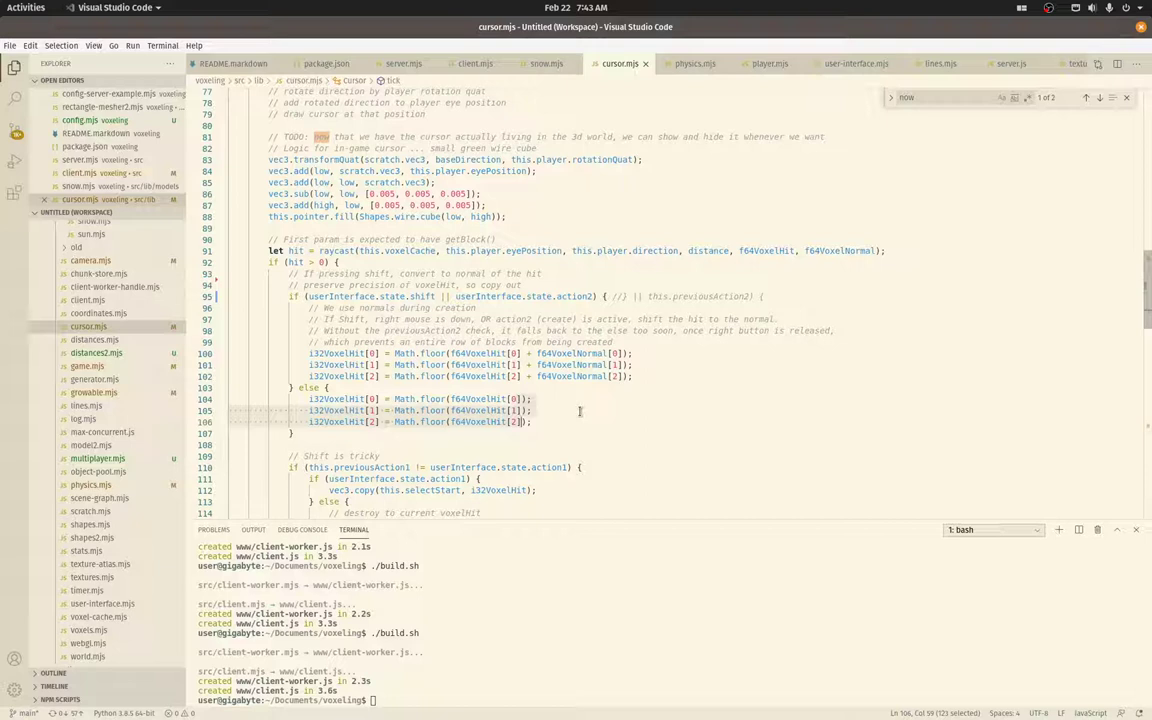
pyautogui.moveTo(553, 421)
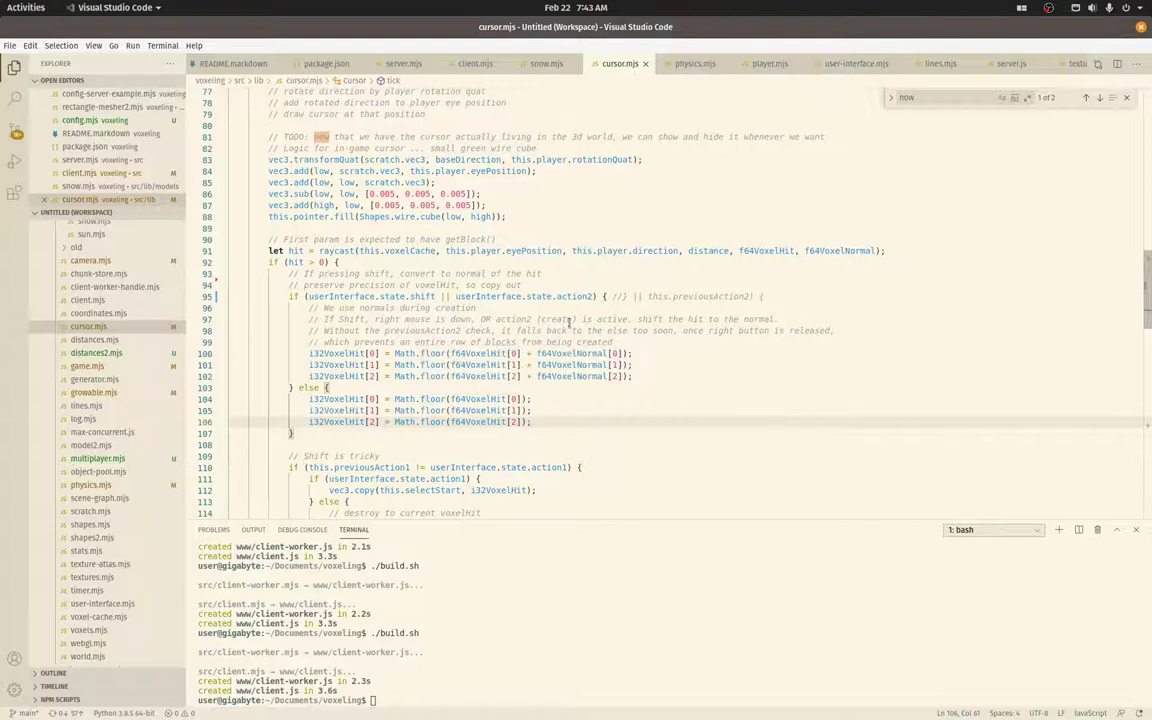
pyautogui.moveTo(555, 353)
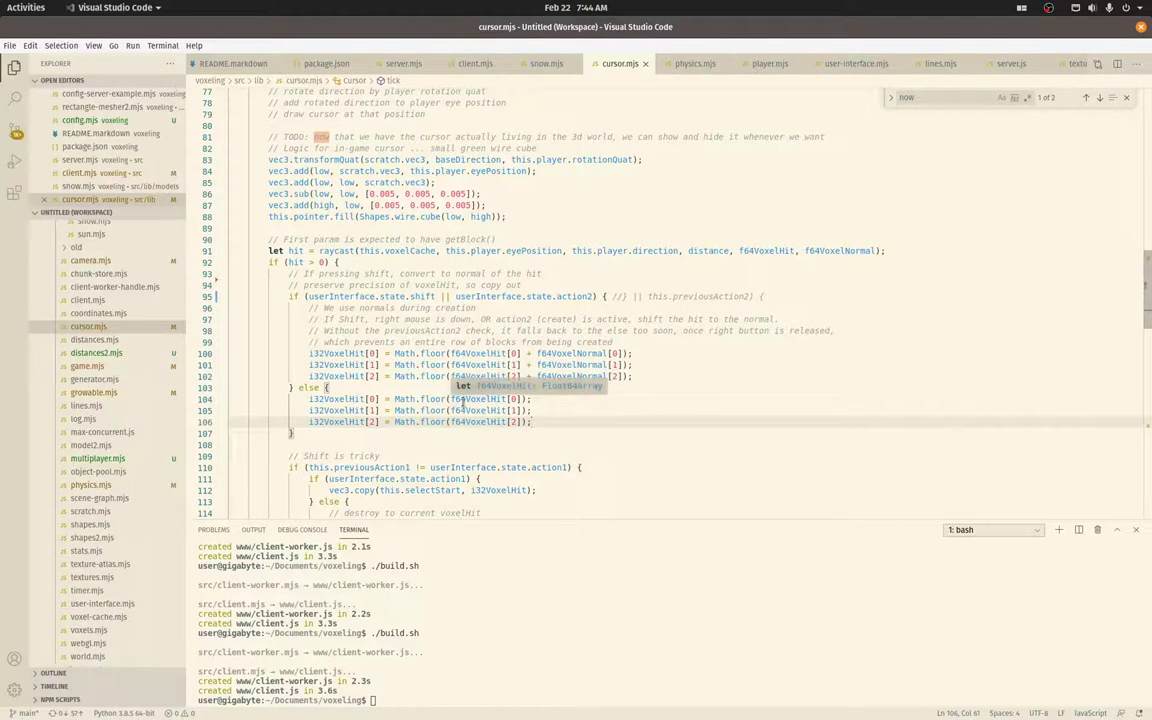
pyautogui.moveTo(467, 421)
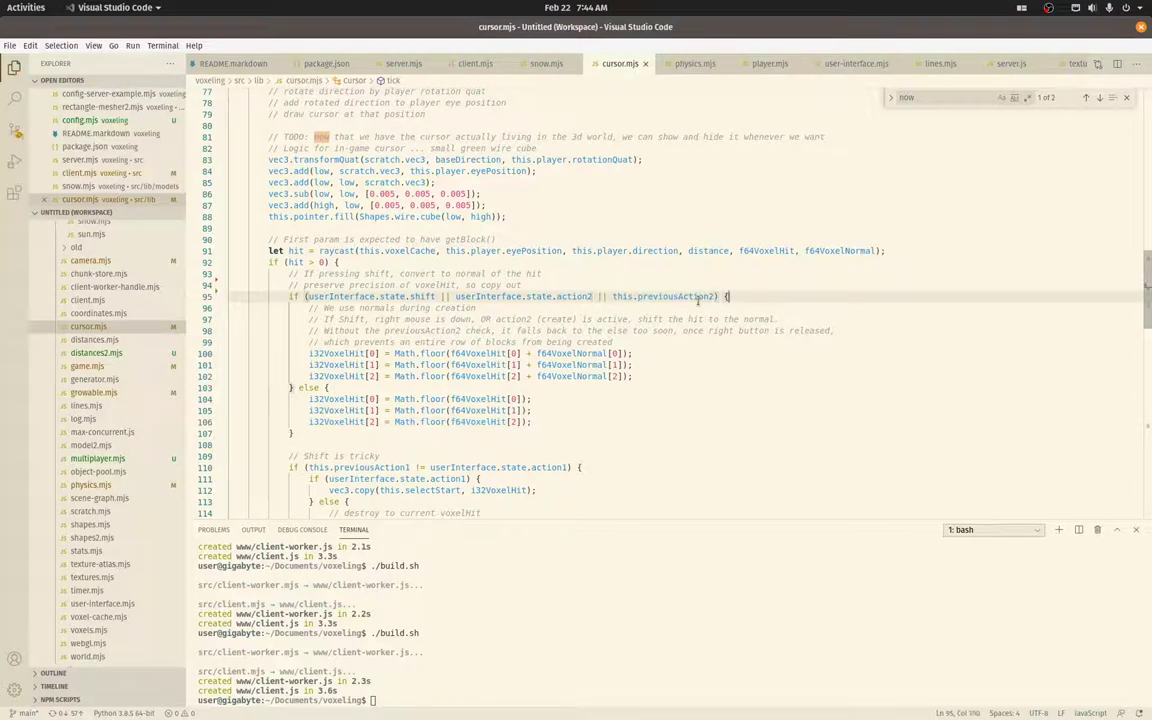
# Select previousAction2 in the line 95 condition to review its uses
pyautogui.doubleClick(673, 296)
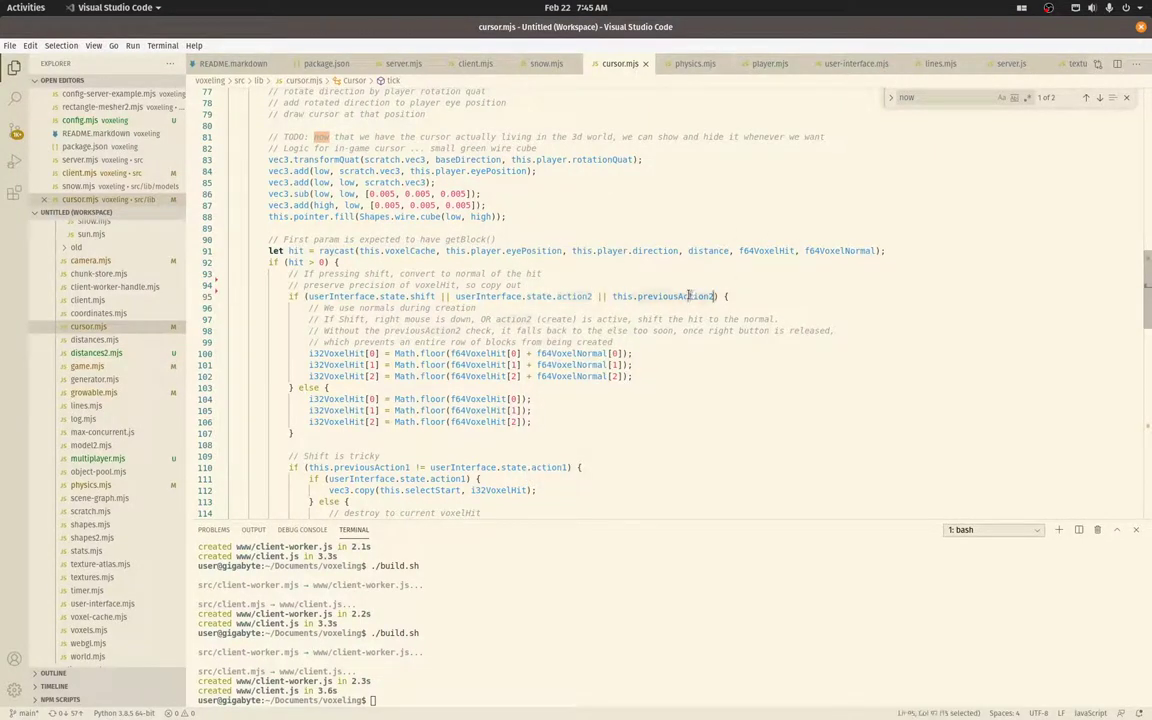
pyautogui.doubleClick(675, 296)
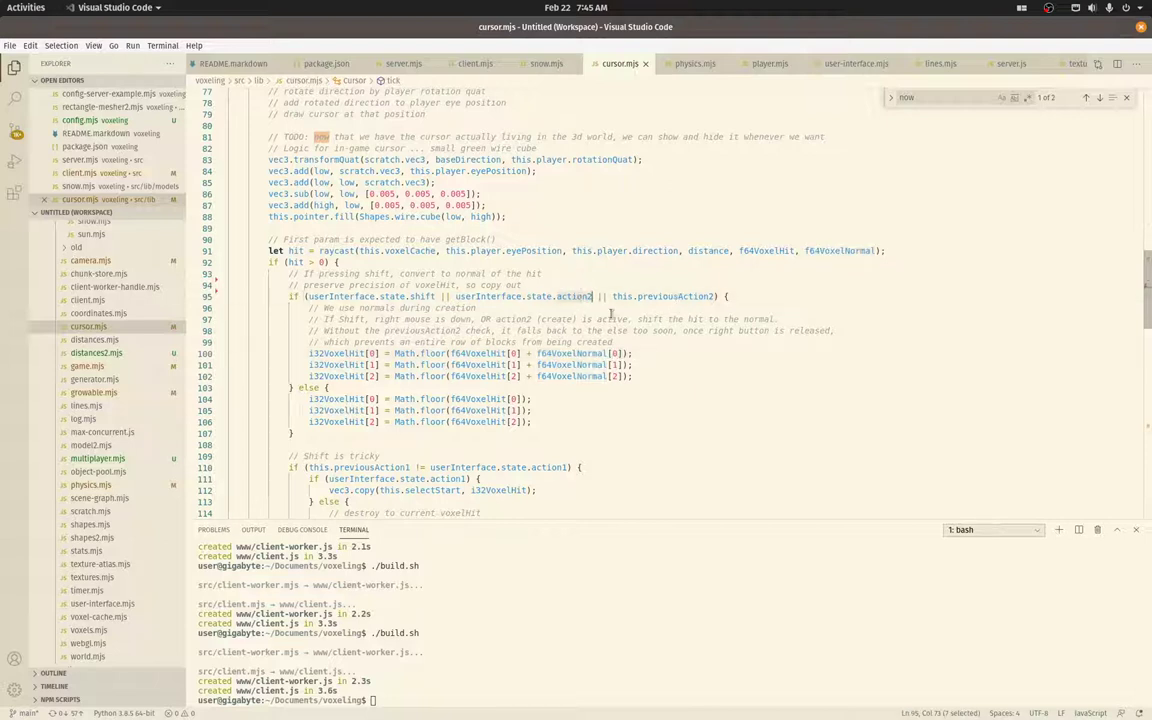
pyautogui.doubleClick(671, 296)
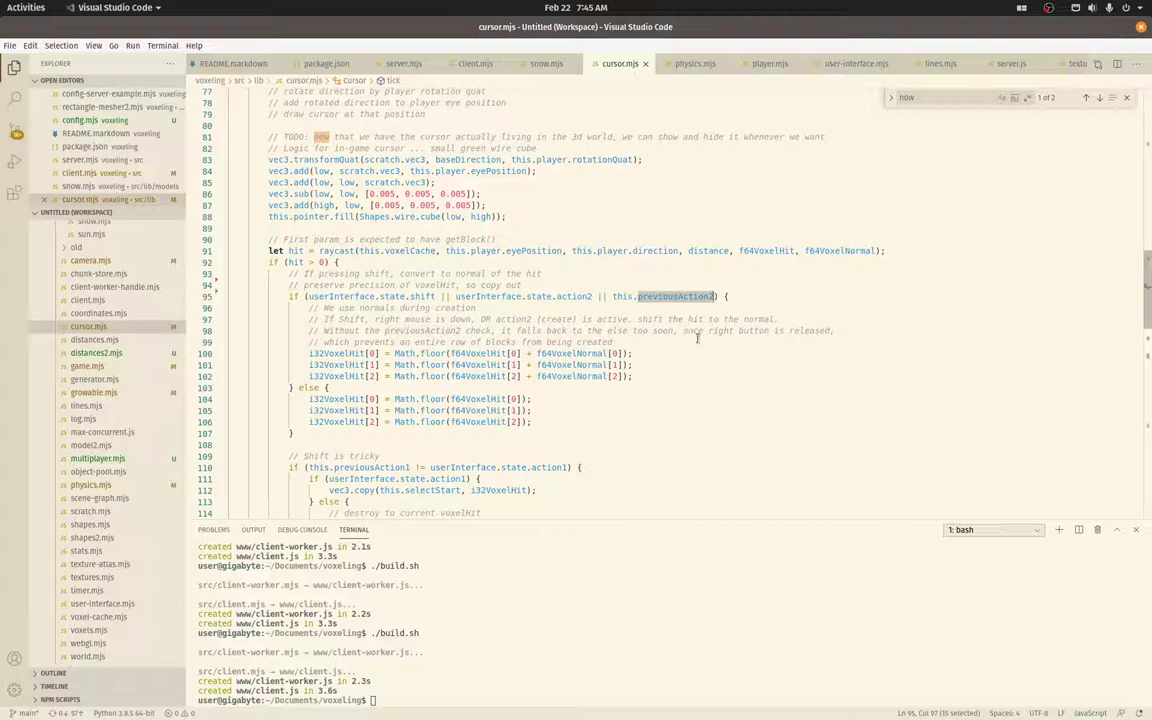
pyautogui.moveTo(703, 331)
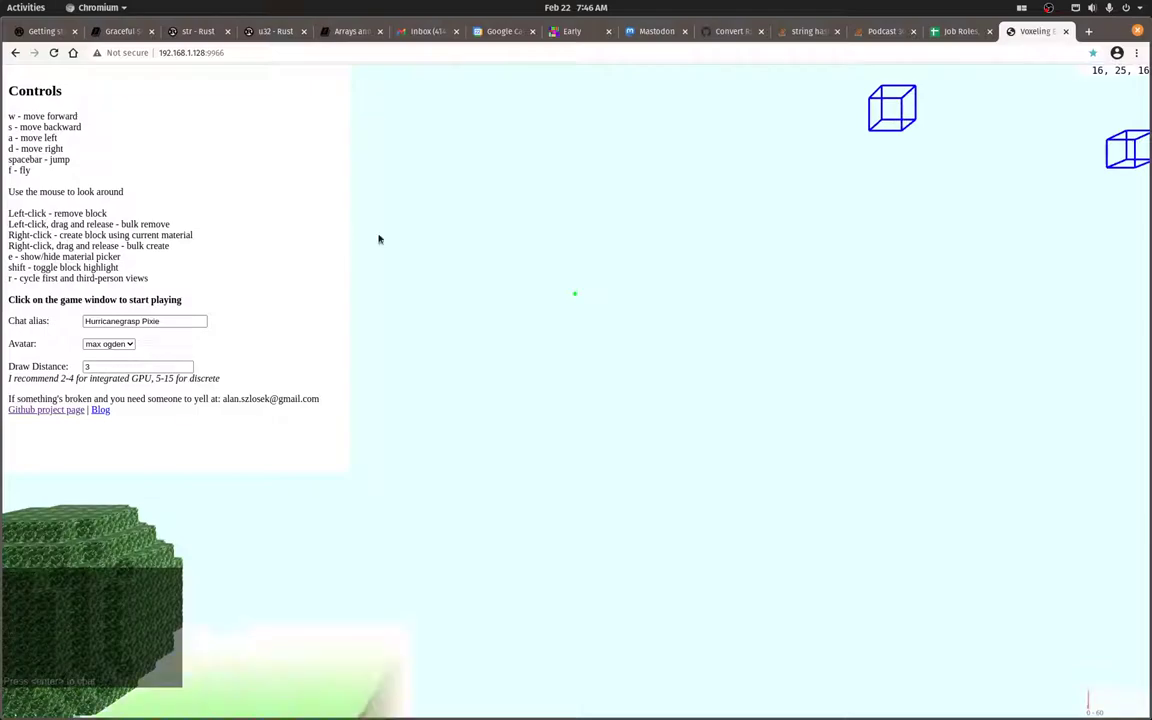
# Enter the Voxeling game view to start playing
pyautogui.click(575, 294)
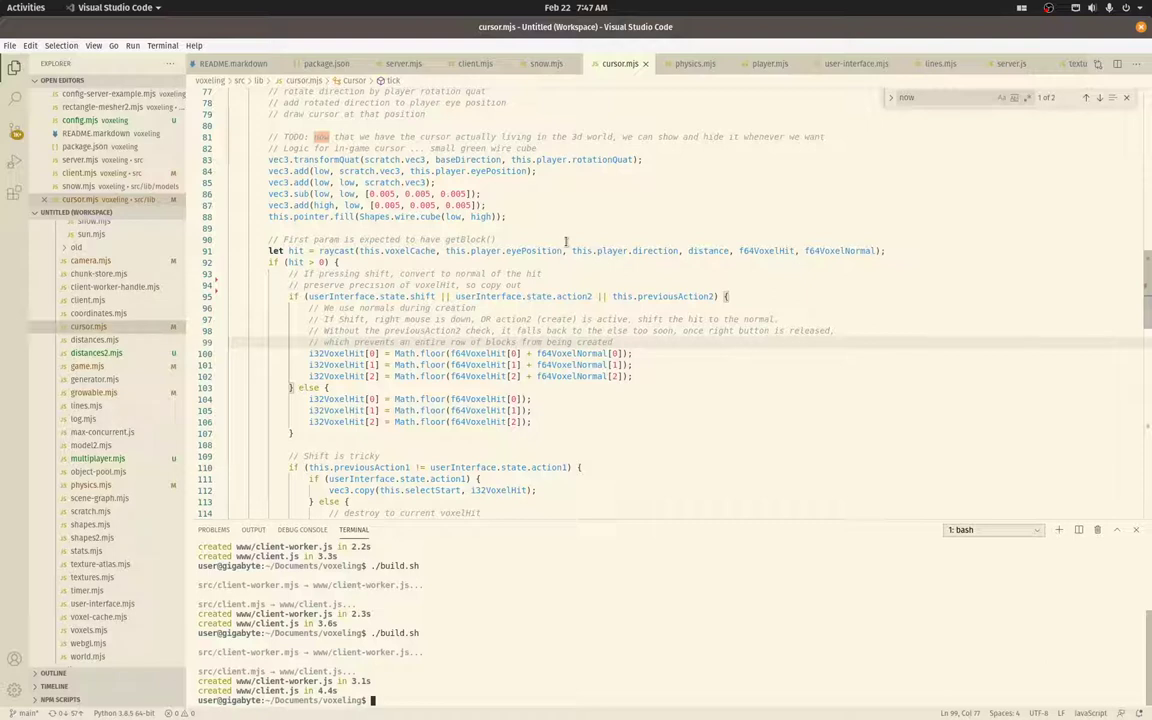
pyautogui.moveTo(661, 273)
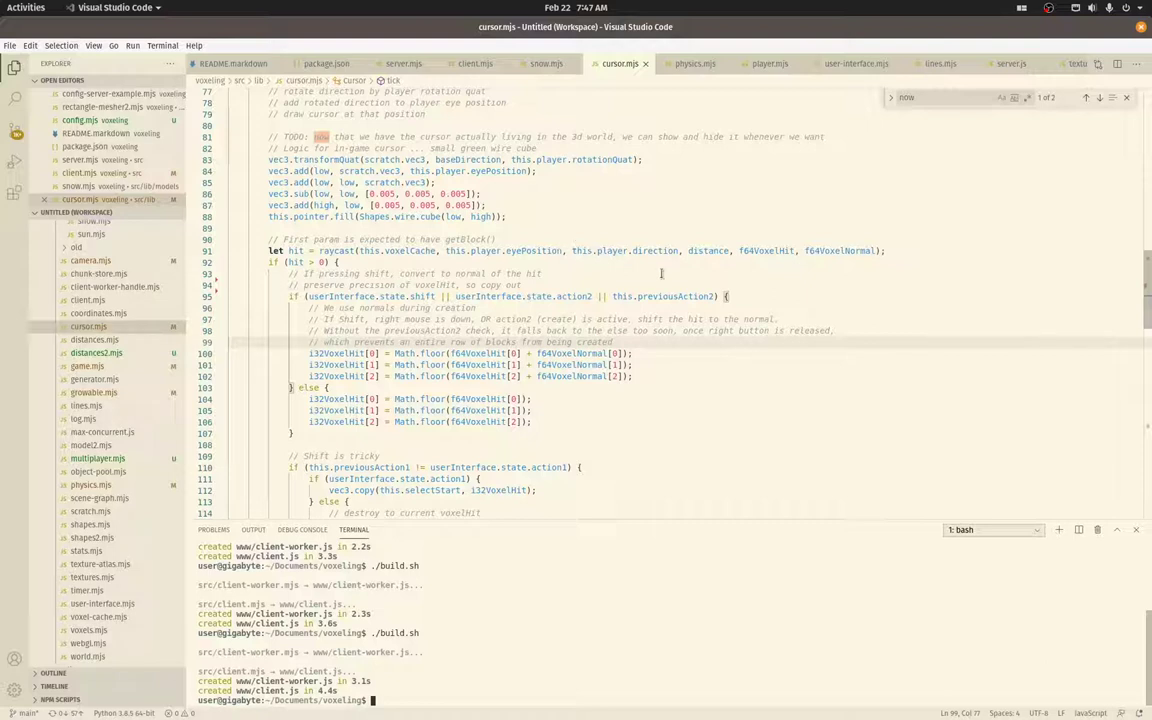
# Select previousAction2 at the end of the line 95 hit condition
pyautogui.click(746, 296)
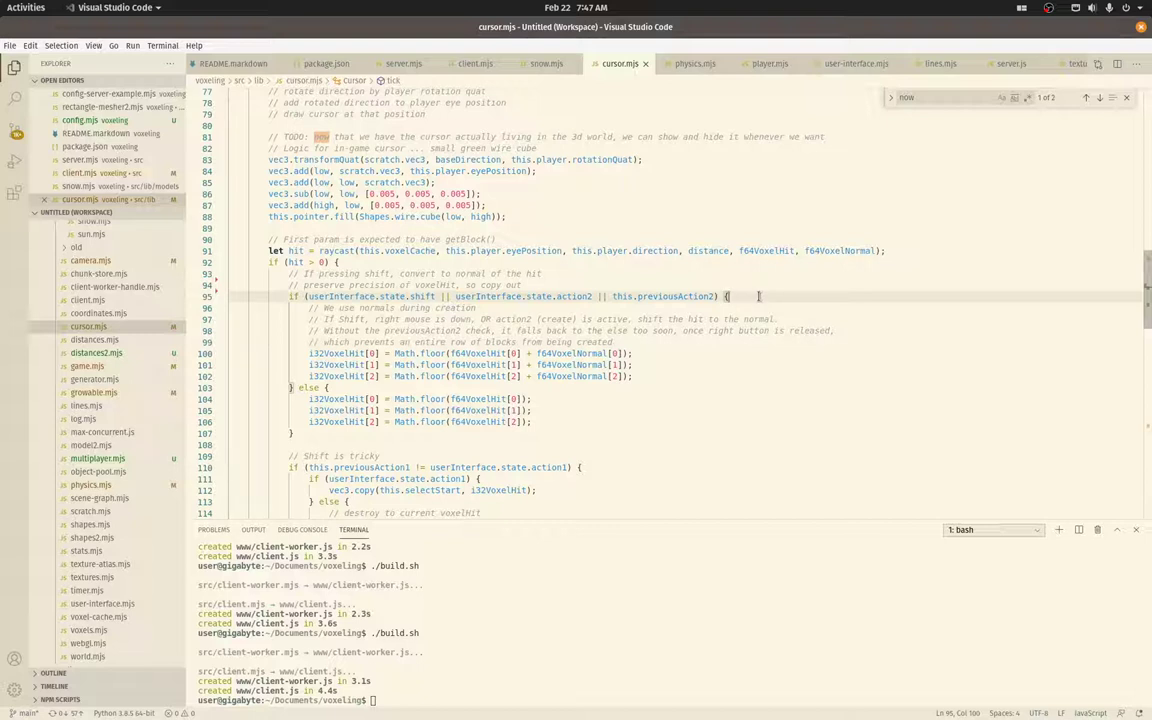
pyautogui.moveTo(750, 293)
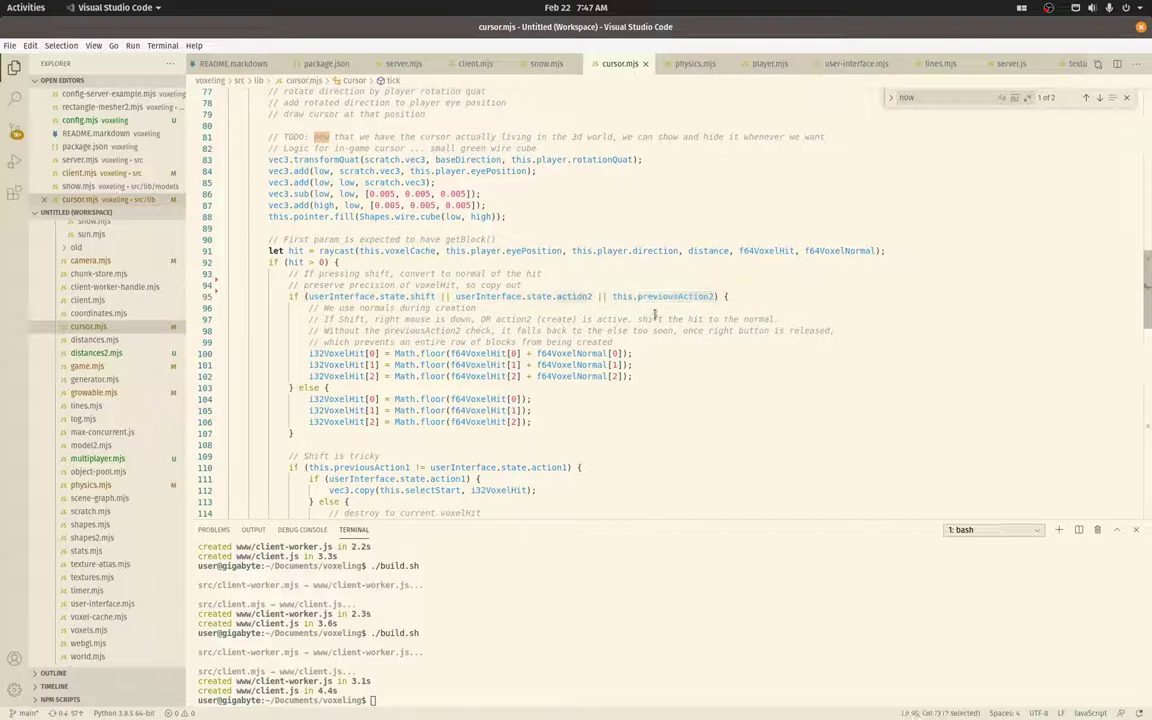
pyautogui.doubleClick(675, 296)
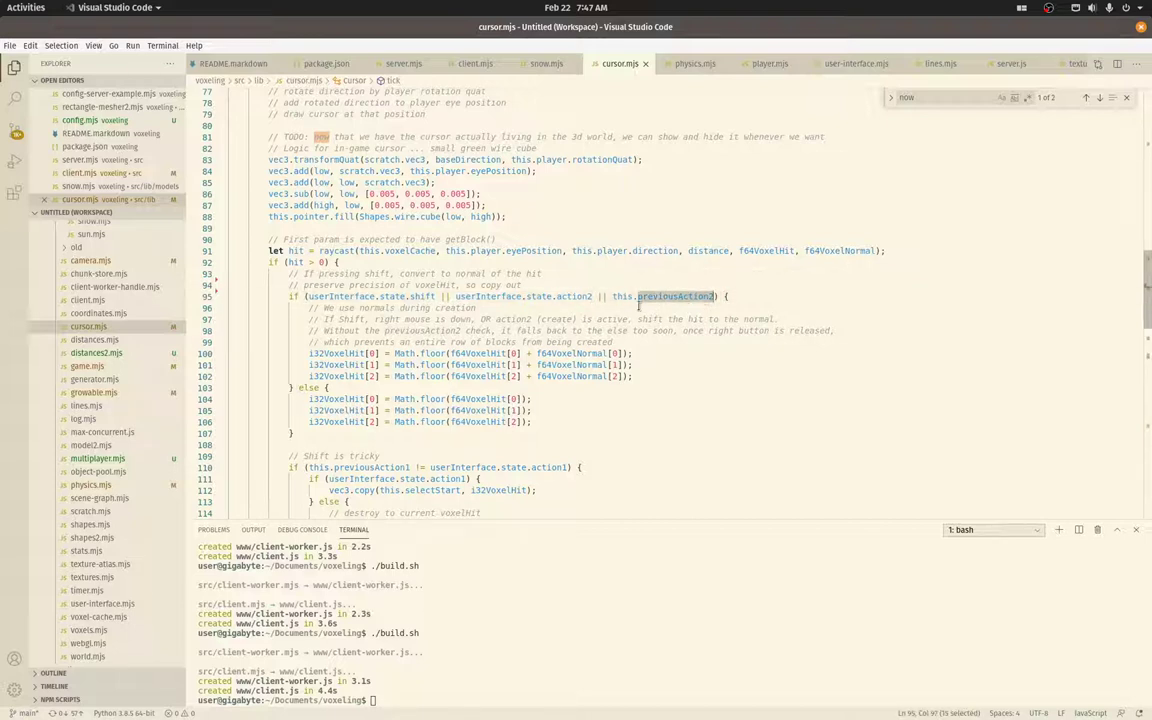